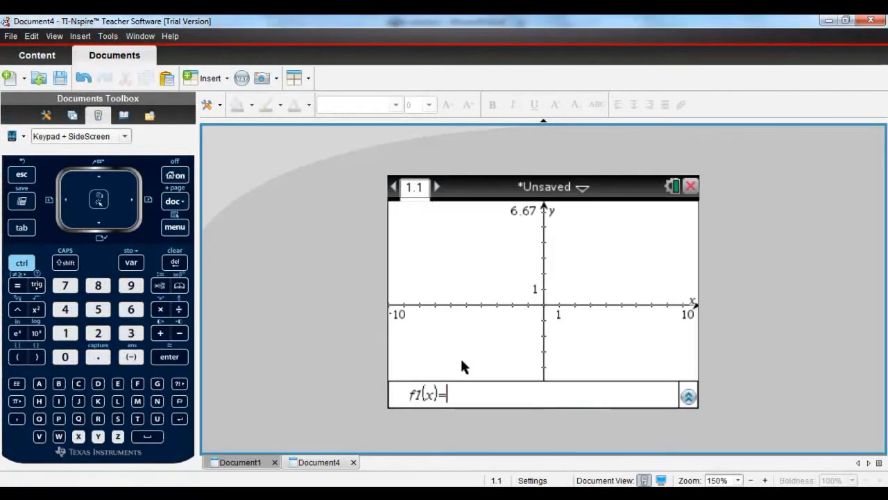
{"action": "mouse_move", "coordinate": [184, 236]}
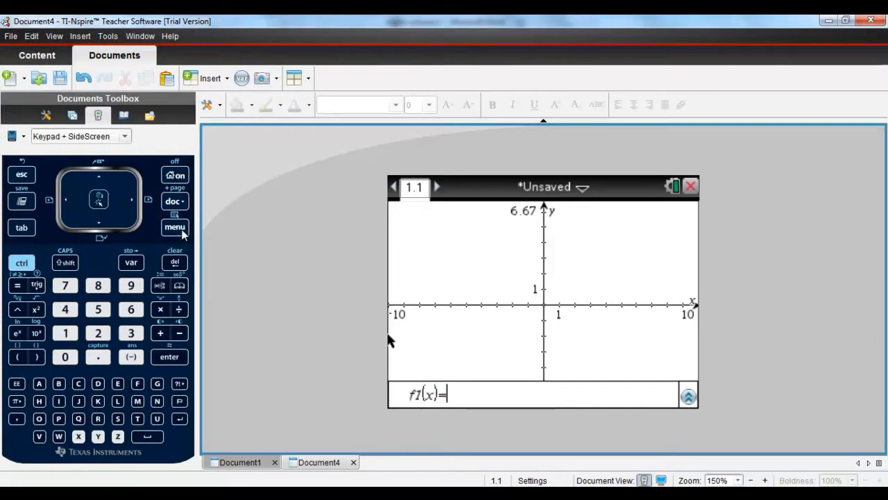
Enter the standard-form hyperbola with h=1, k=3, a=2, b=4 and graph it.
{"action": "left_click", "coordinate": [175, 228]}
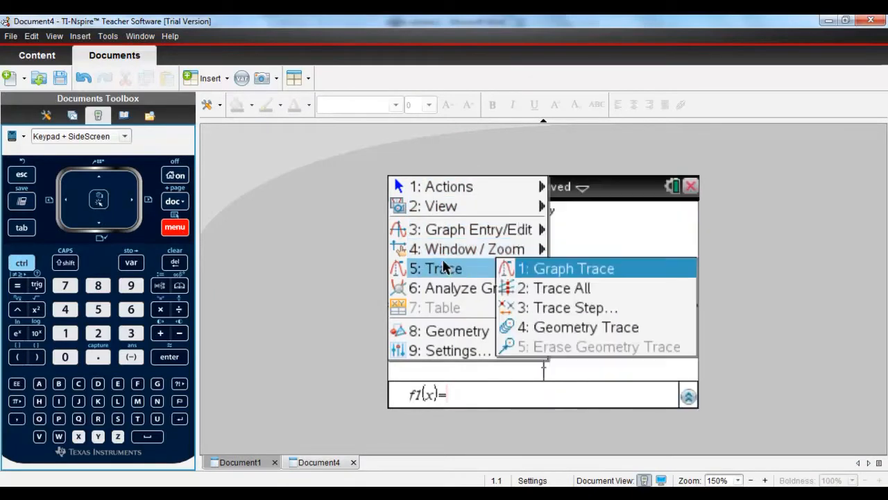
{"action": "mouse_move", "coordinate": [465, 287]}
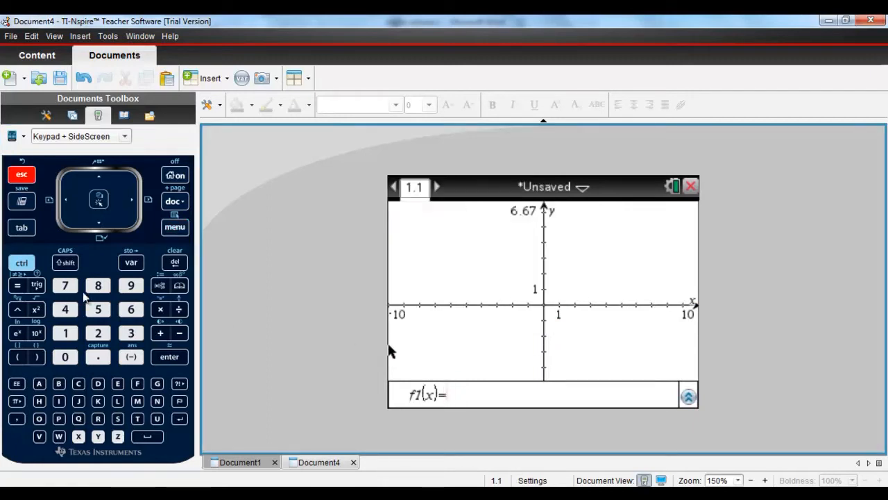
{"action": "left_click", "coordinate": [175, 228]}
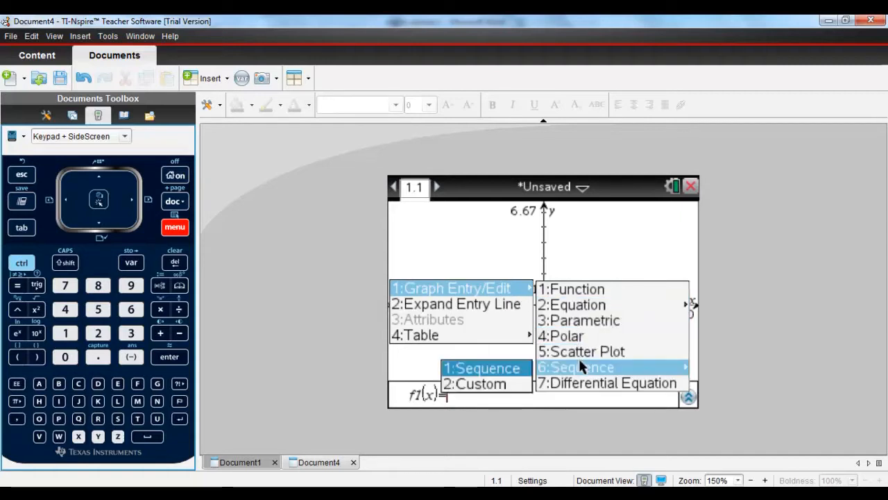
{"action": "mouse_move", "coordinate": [572, 304]}
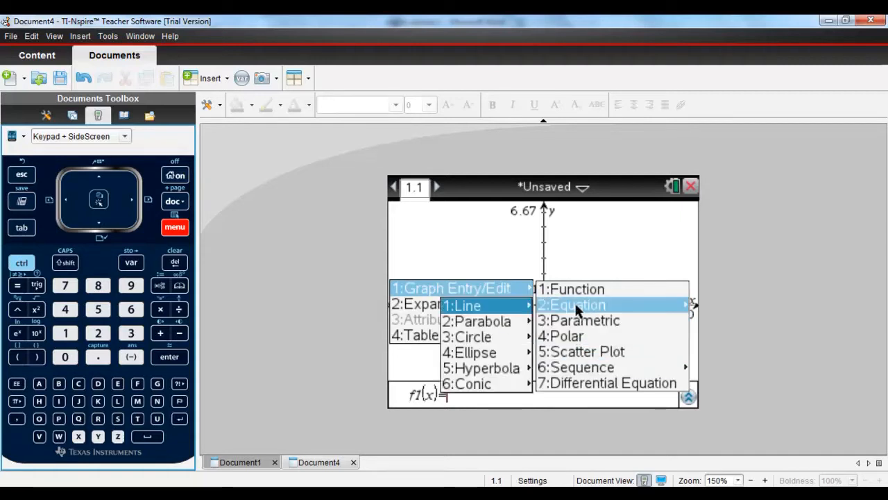
{"action": "mouse_move", "coordinate": [460, 305]}
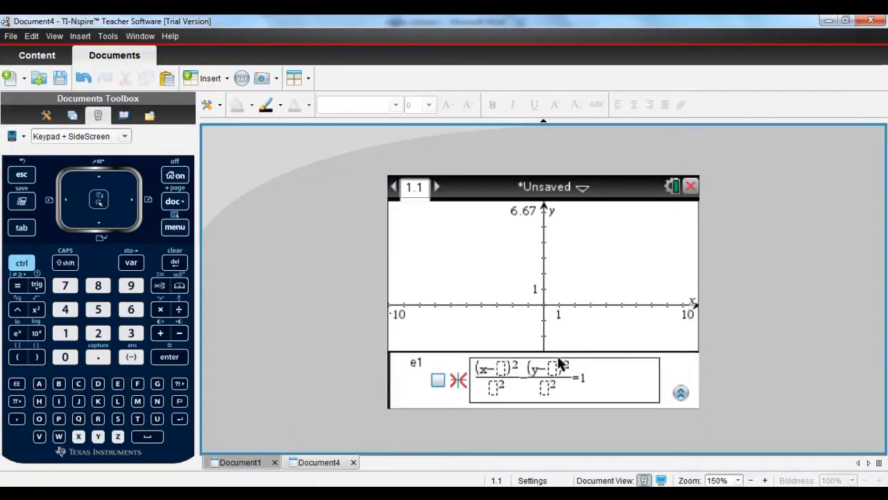
{"action": "type", "text": "1"}
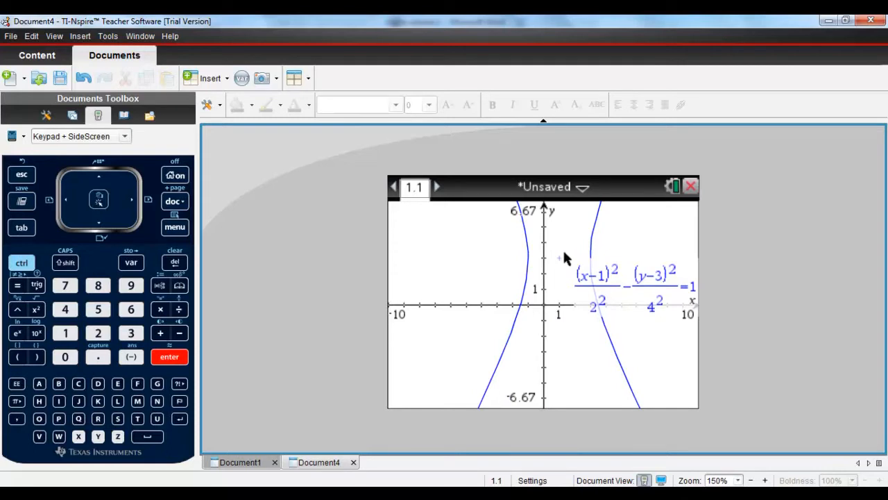
{"action": "mouse_move", "coordinate": [397, 301]}
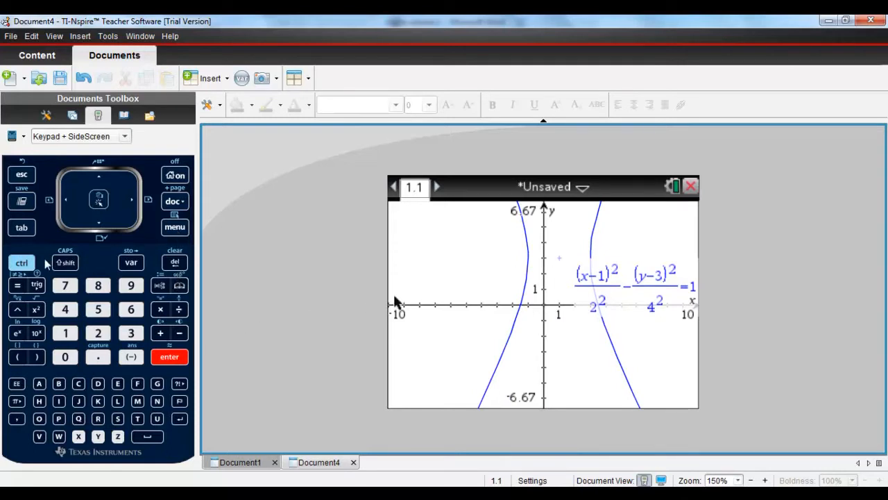
Graph the vertical line x=3 using the x=c line template and colour it red.
{"action": "left_click", "coordinate": [175, 228]}
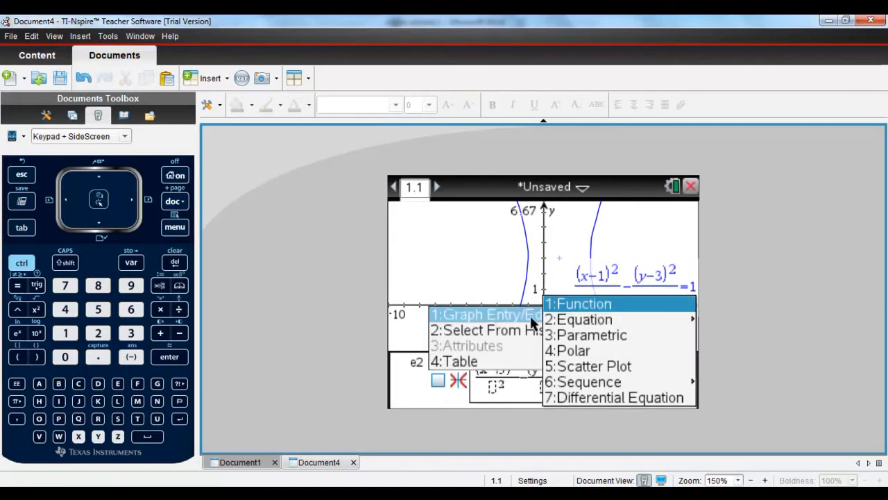
{"action": "mouse_move", "coordinate": [583, 320]}
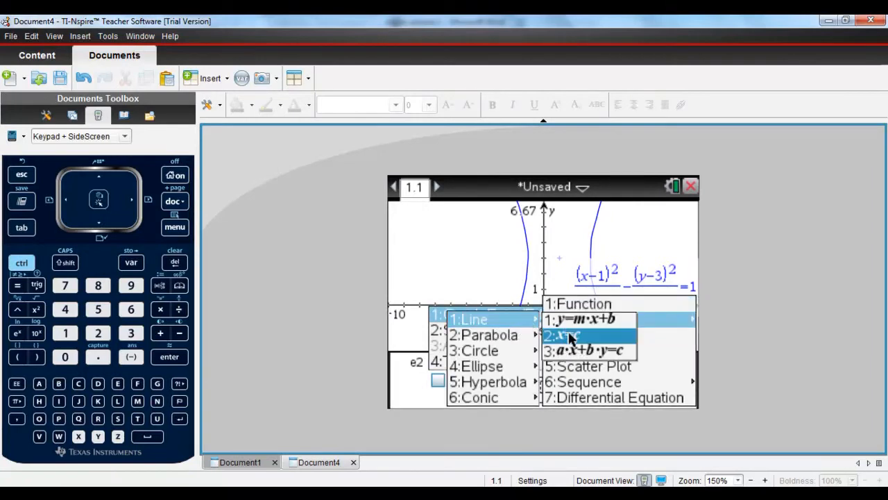
{"action": "left_click", "coordinate": [564, 336]}
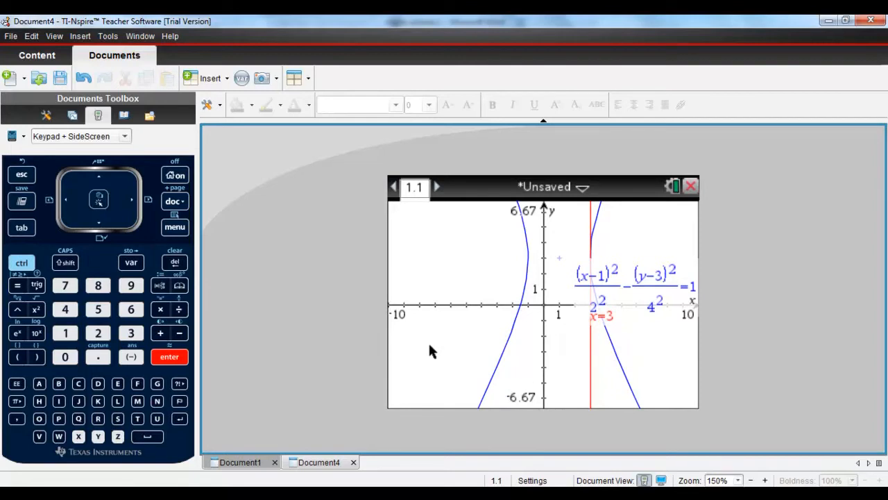
{"action": "mouse_move", "coordinate": [186, 233]}
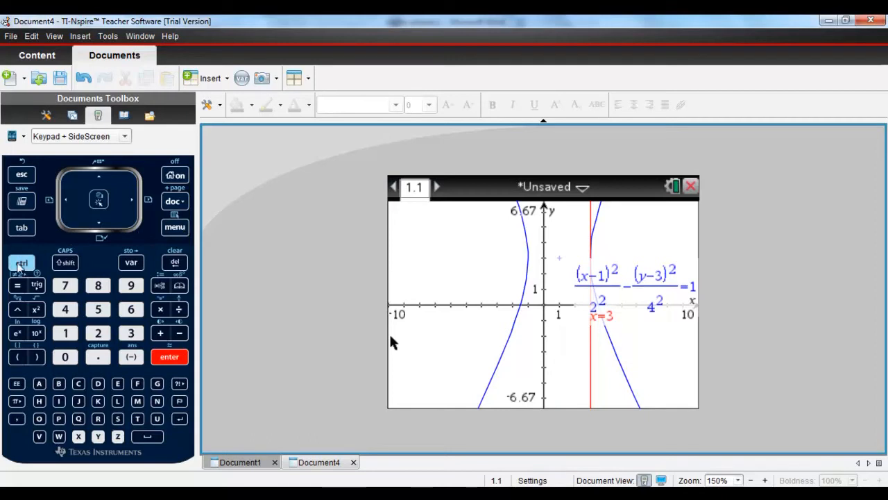
{"action": "mouse_move", "coordinate": [111, 262]}
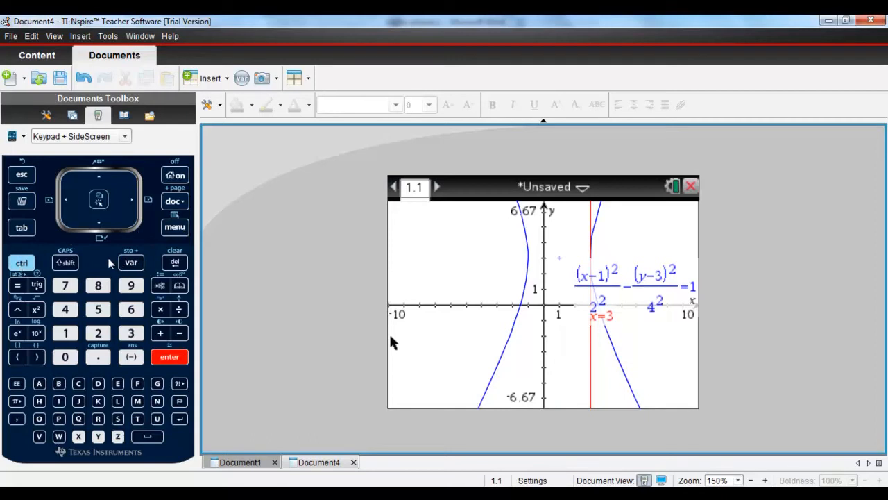
{"action": "mouse_move", "coordinate": [429, 236]}
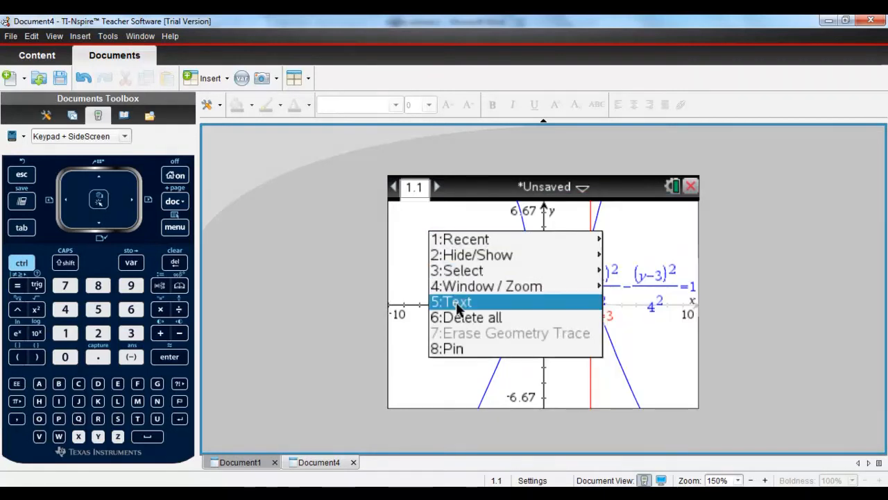
Graph a sideways parabola from a text equation, then browse the Geometry construction tools.
{"action": "left_click", "coordinate": [453, 302]}
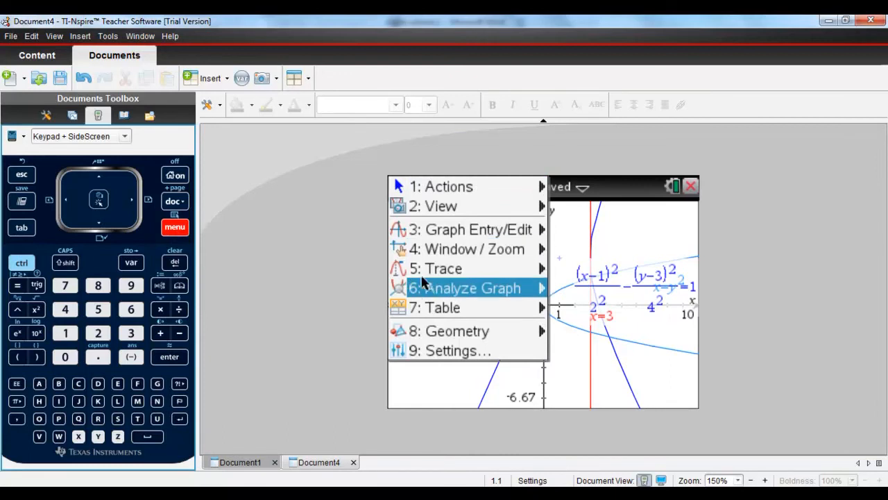
{"action": "left_click", "coordinate": [457, 330]}
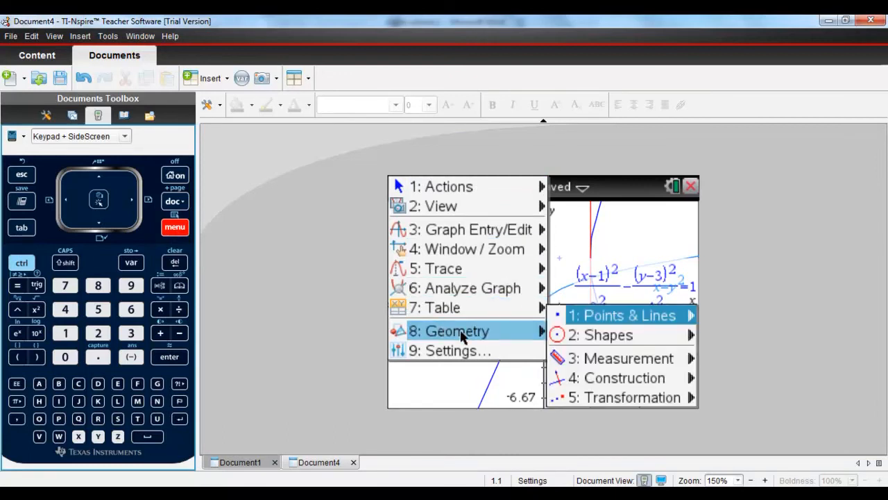